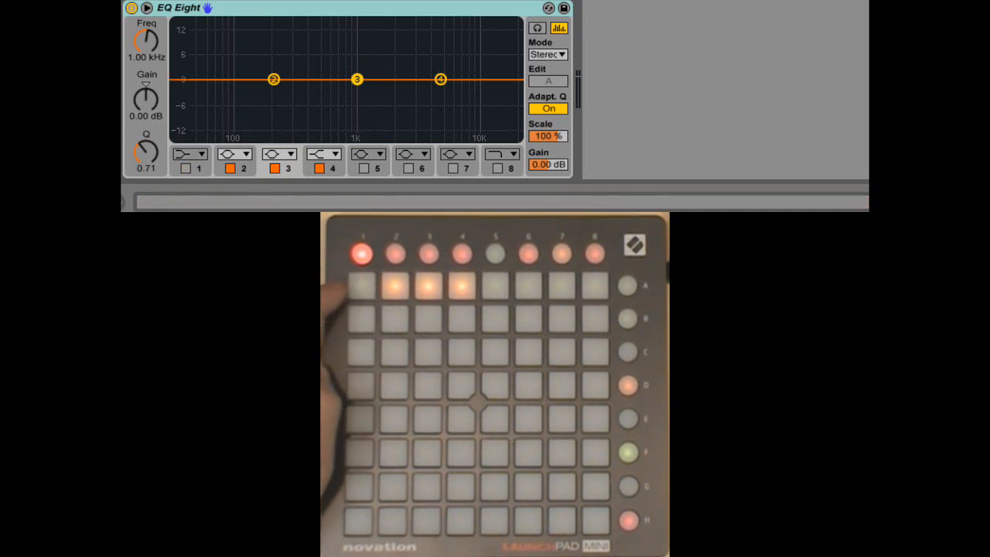
Step: Step through EQ Eight's parameter banks, then select the MultiComp & EQ Three rack device
click(186, 167)
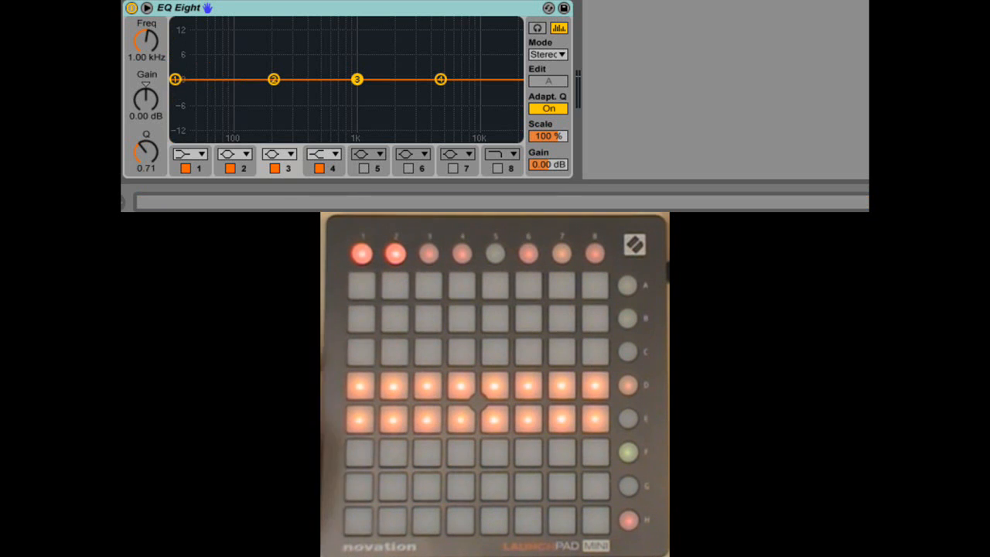
click(362, 253)
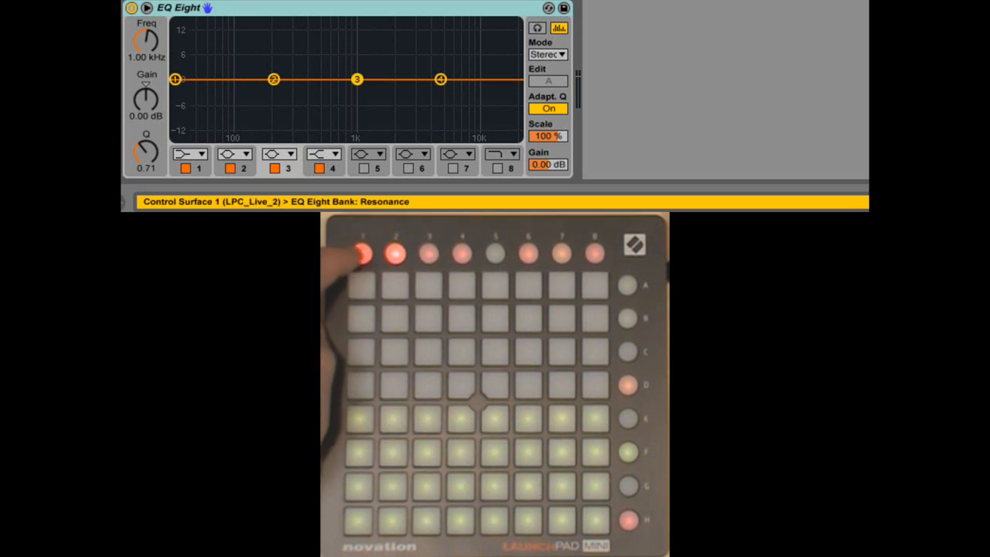
click(361, 383)
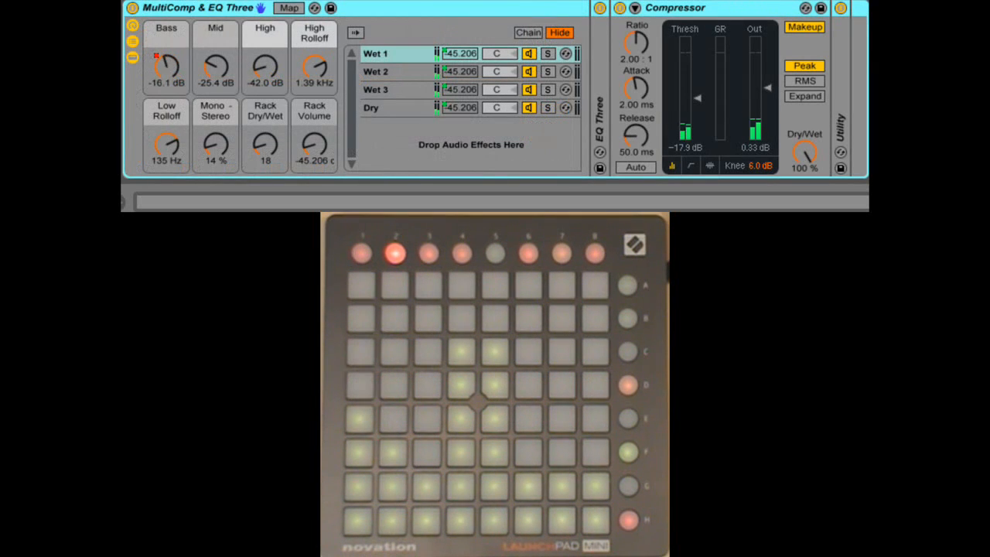
Step: Set the rack's Bass macro to 1.26 dB and Mid to -1.24 dB via pad faders
drag(166, 68, 166, 59)
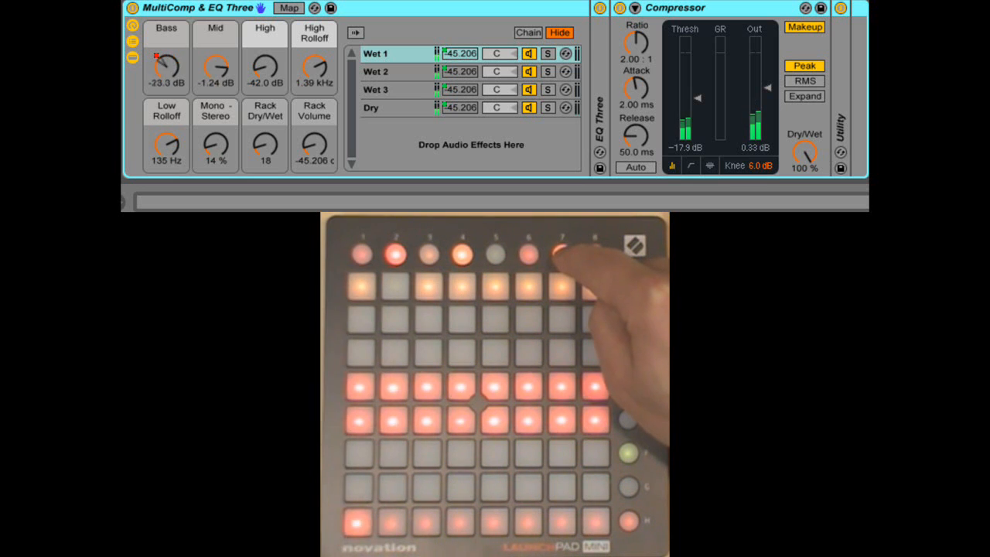
drag(167, 65, 167, 46)
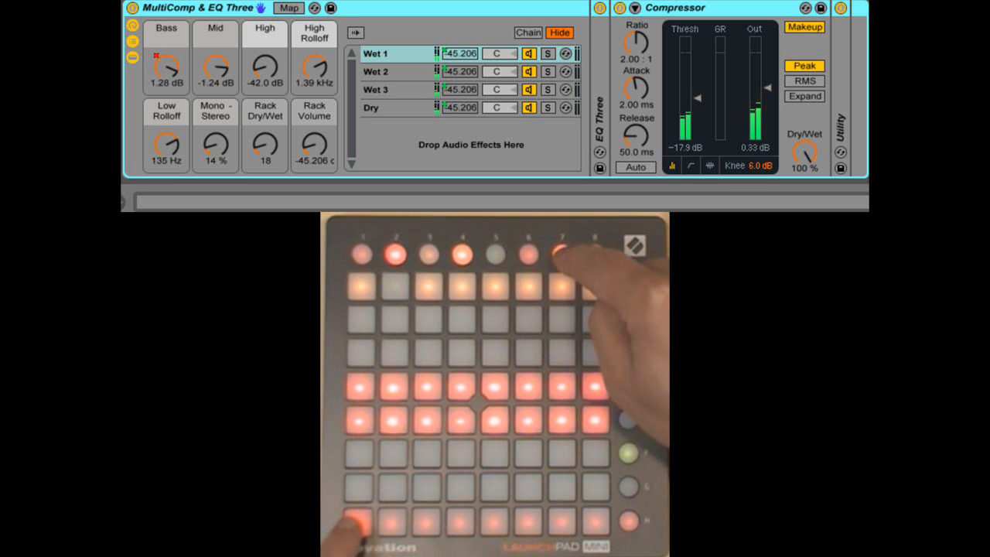